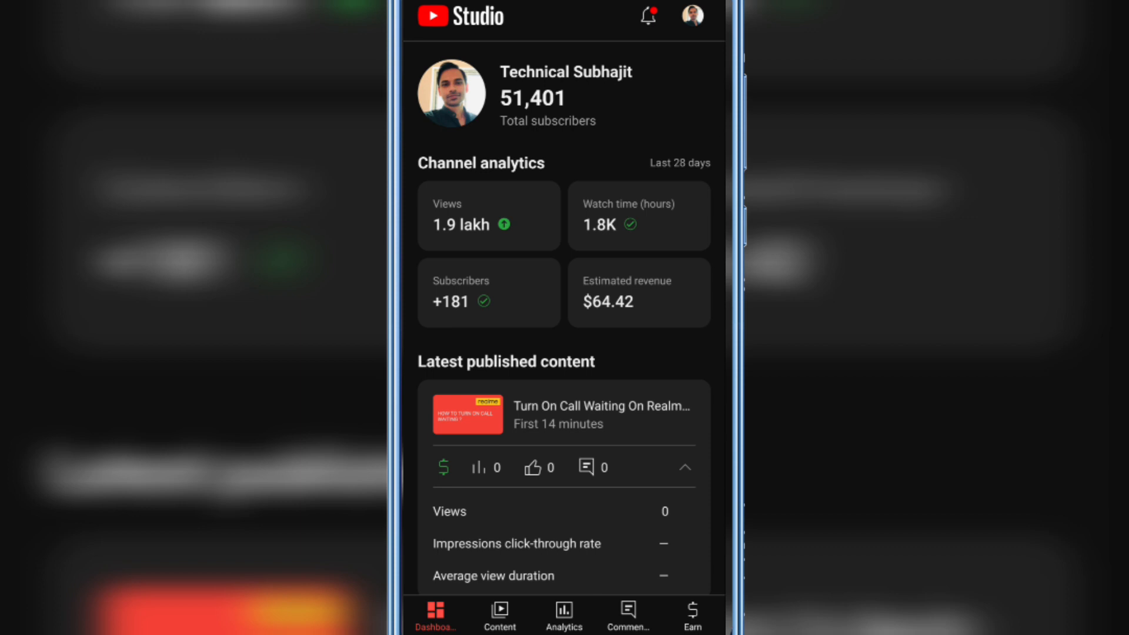
Go to the Content tab to see the channel's uploaded videos.
{"action": "left_click", "coordinate": [500, 614]}
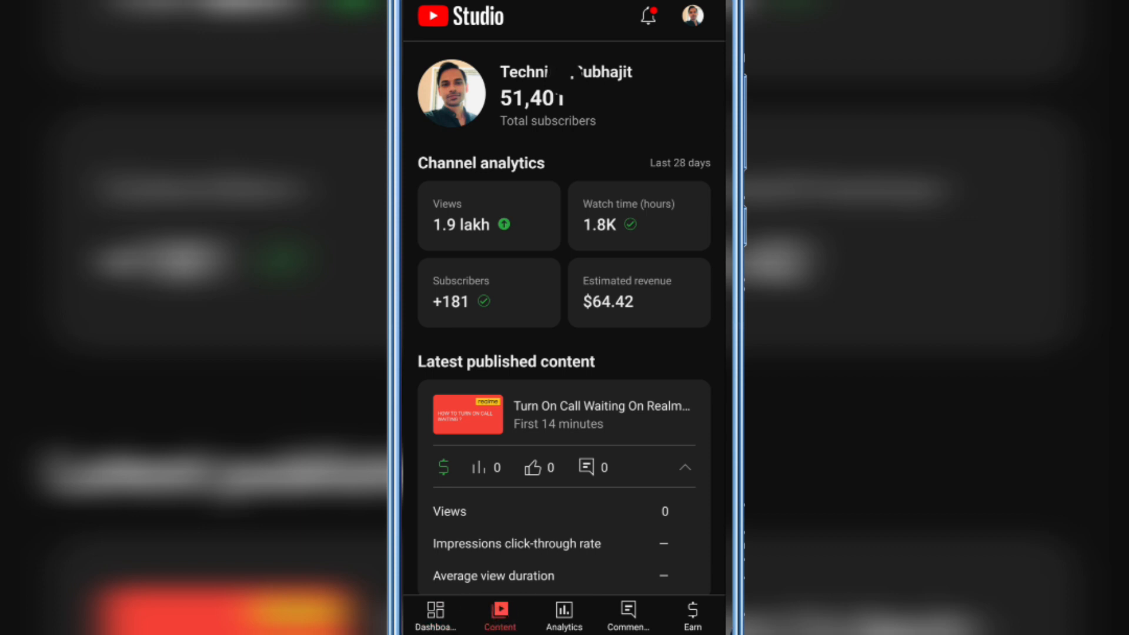
Share the Turn On Call Waiting On Realme Mobile video from its three-dot menu.
{"action": "left_click", "coordinate": [498, 614]}
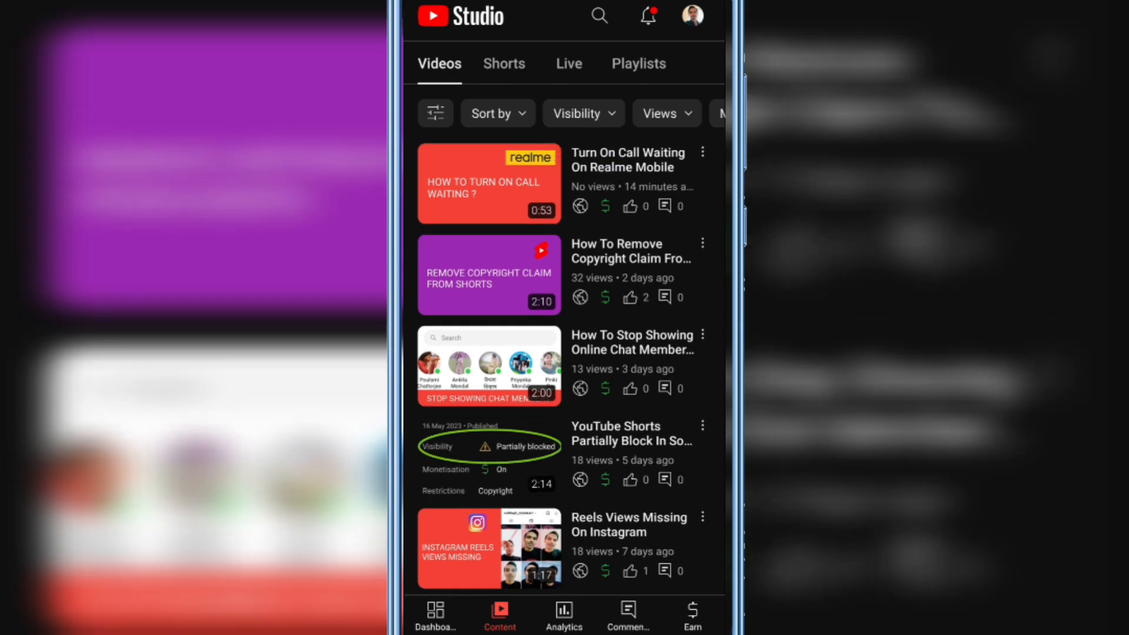
{"action": "left_click", "coordinate": [703, 434]}
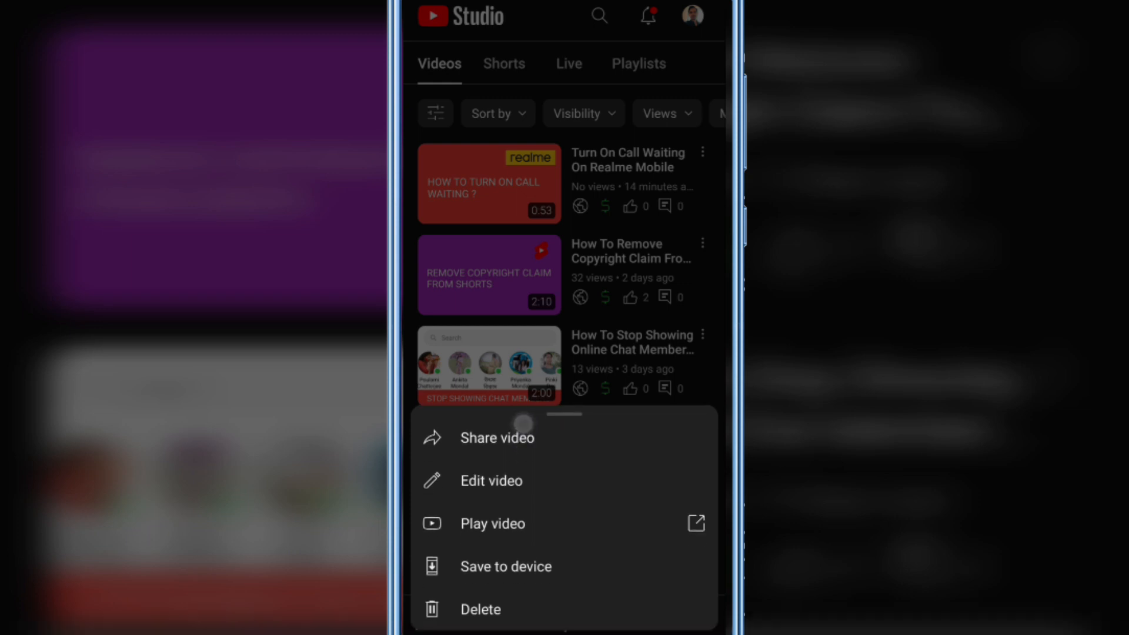
{"action": "left_click", "coordinate": [497, 438]}
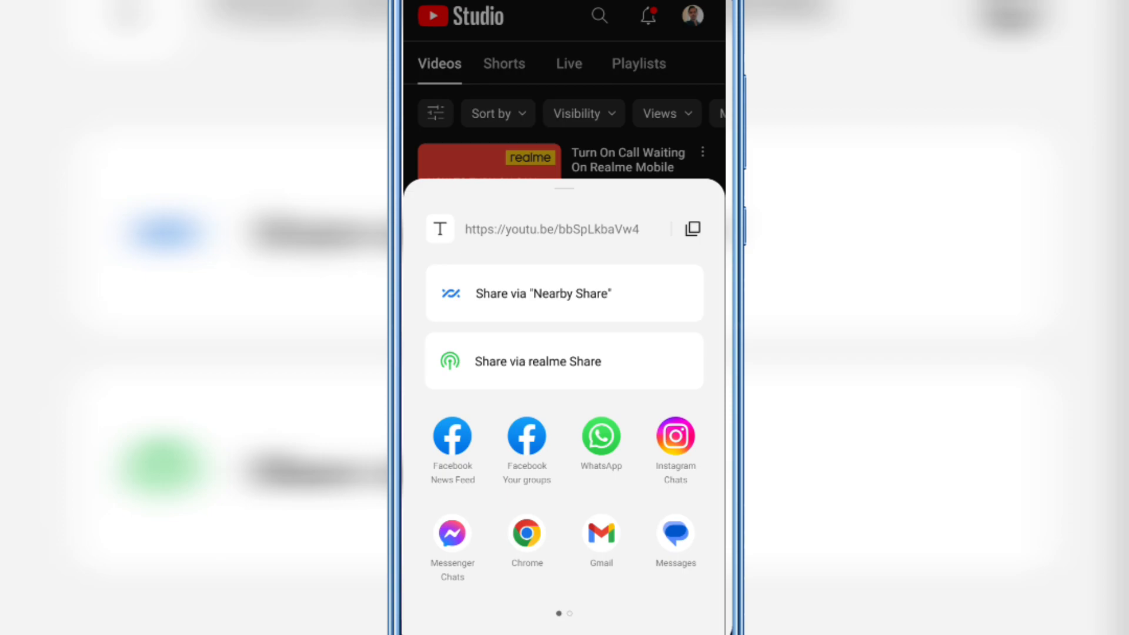
Choose Facebook News Feed in the Android share sheet for the video link.
{"action": "left_click", "coordinate": [691, 229]}
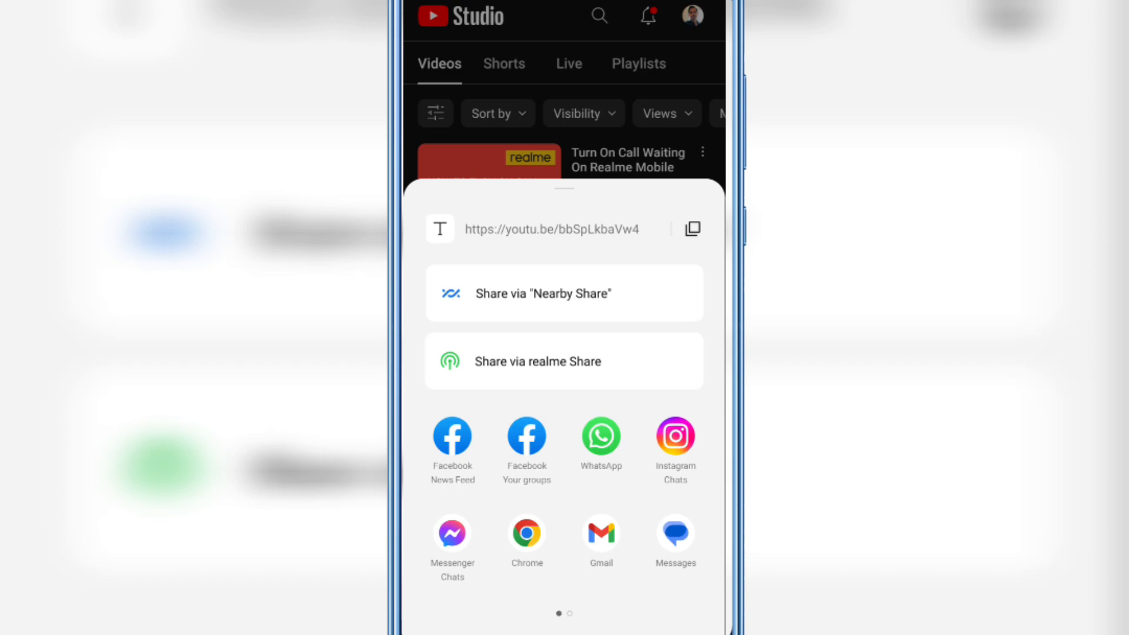
{"action": "left_click", "coordinate": [452, 437]}
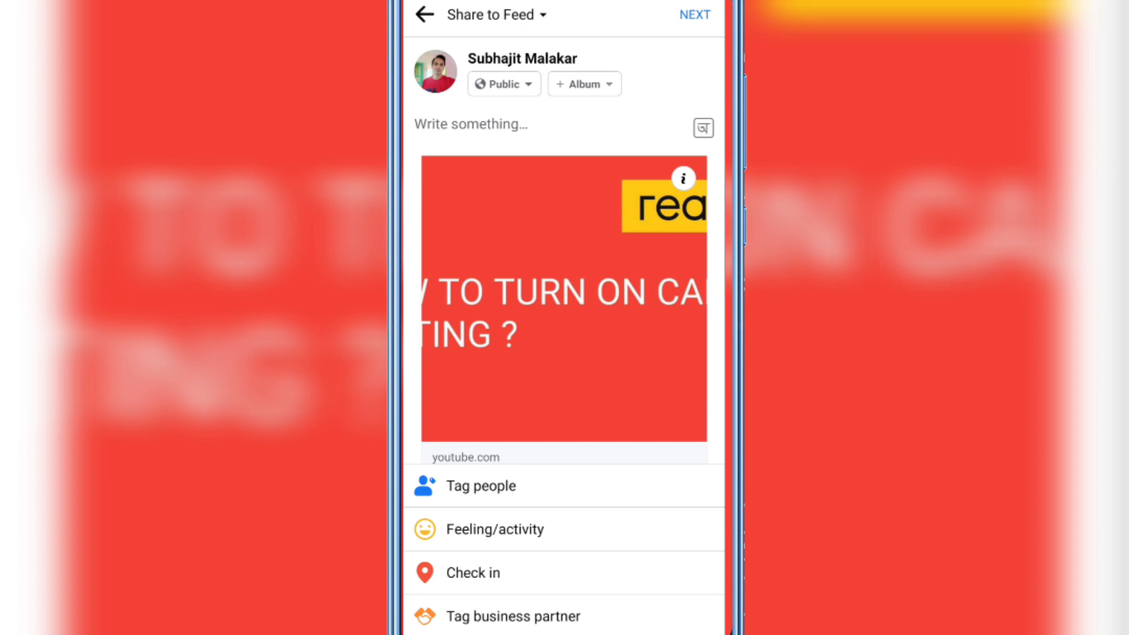
Start the caption and continue to the post's public, post-now settings.
{"action": "left_click", "coordinate": [470, 123]}
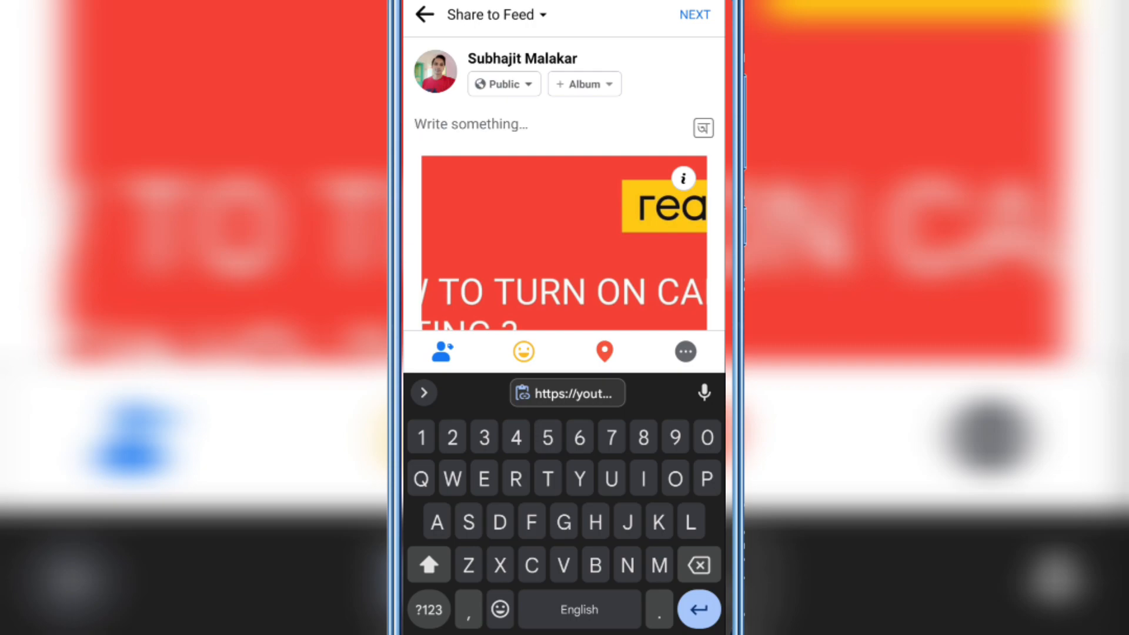
{"action": "left_click", "coordinate": [694, 15]}
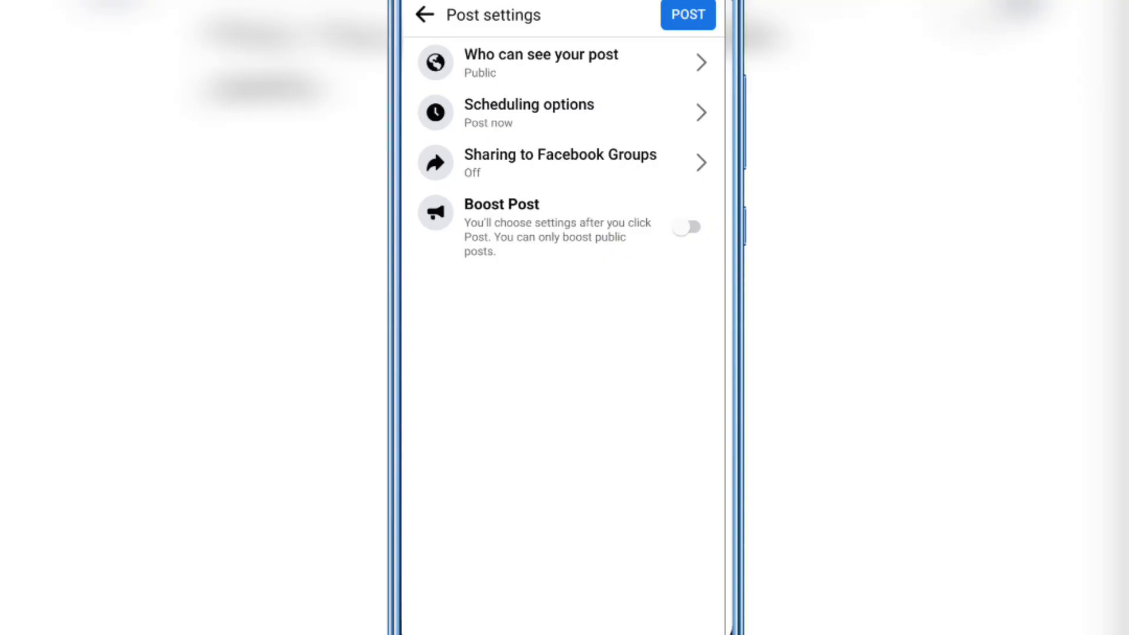